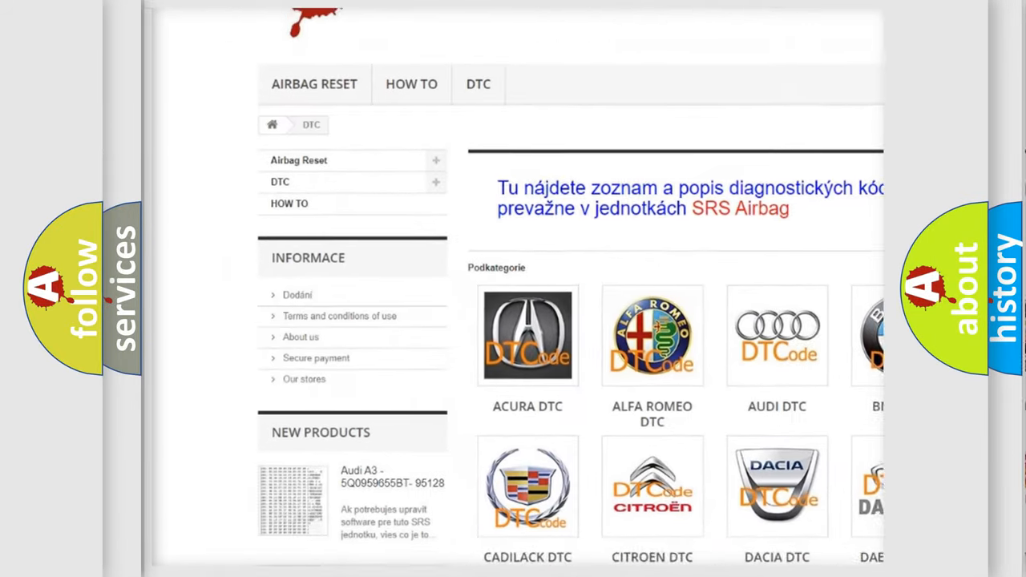
pyautogui.scroll(-3)
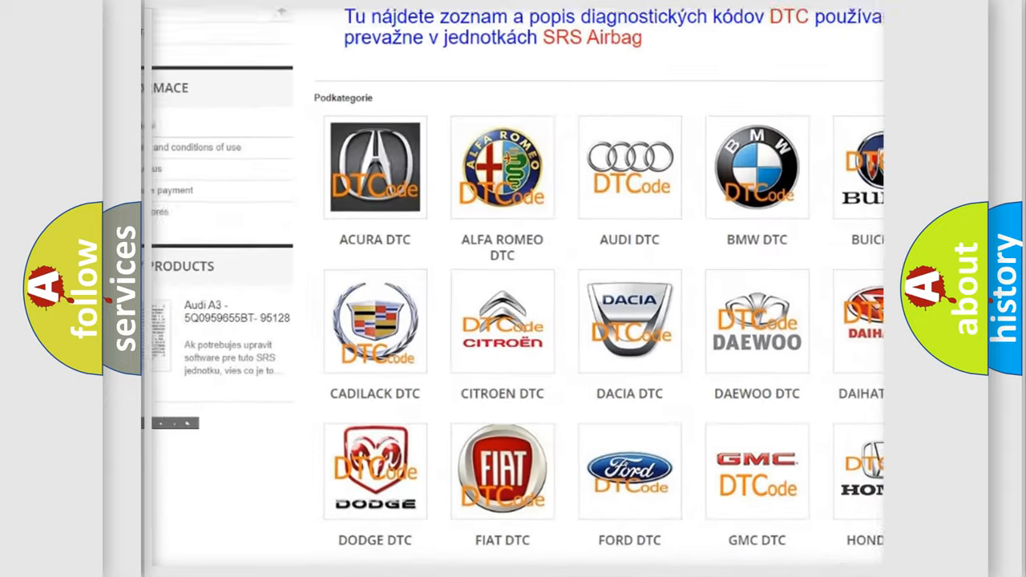
pyautogui.scroll(-3)
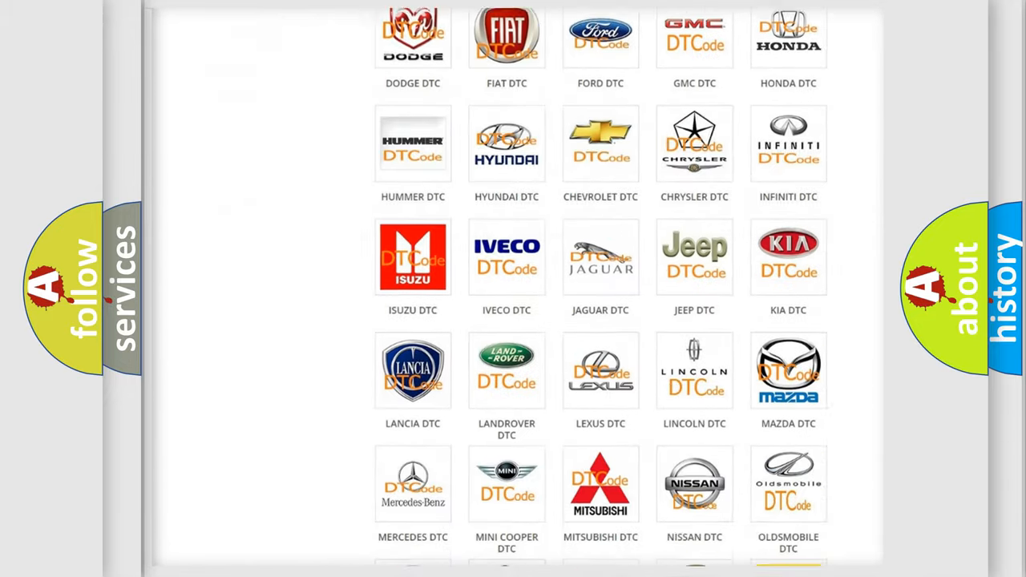
pyautogui.scroll(-3)
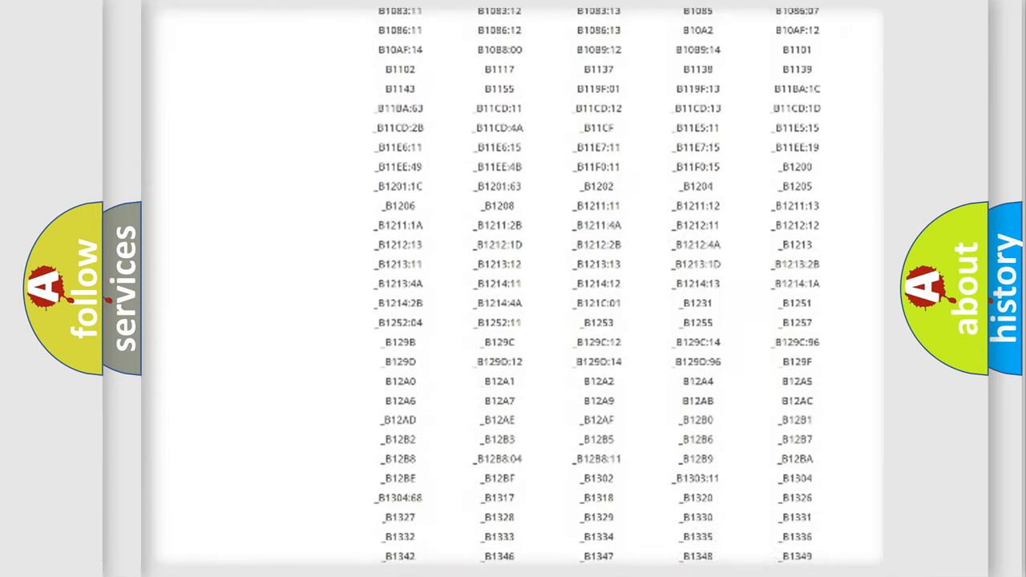
pyautogui.scroll(-3)
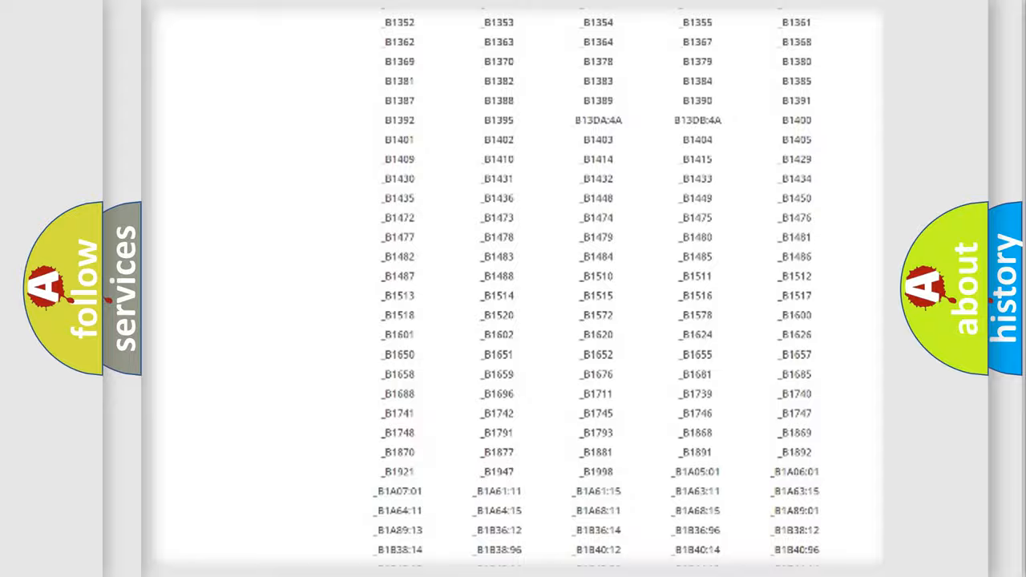